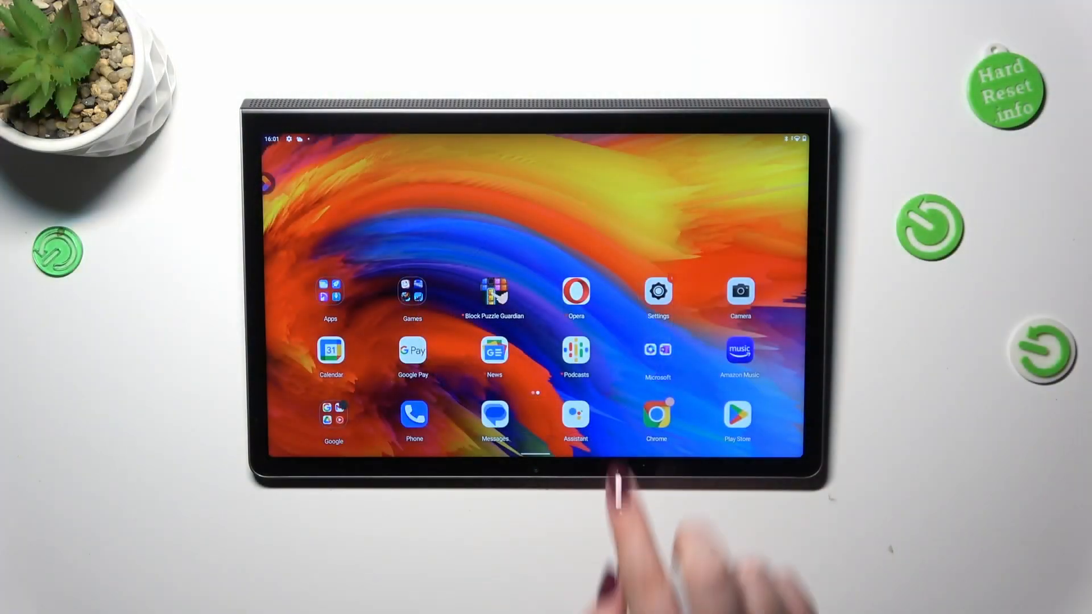
Launch the Settings app from the tablet's home screen.
click(657, 290)
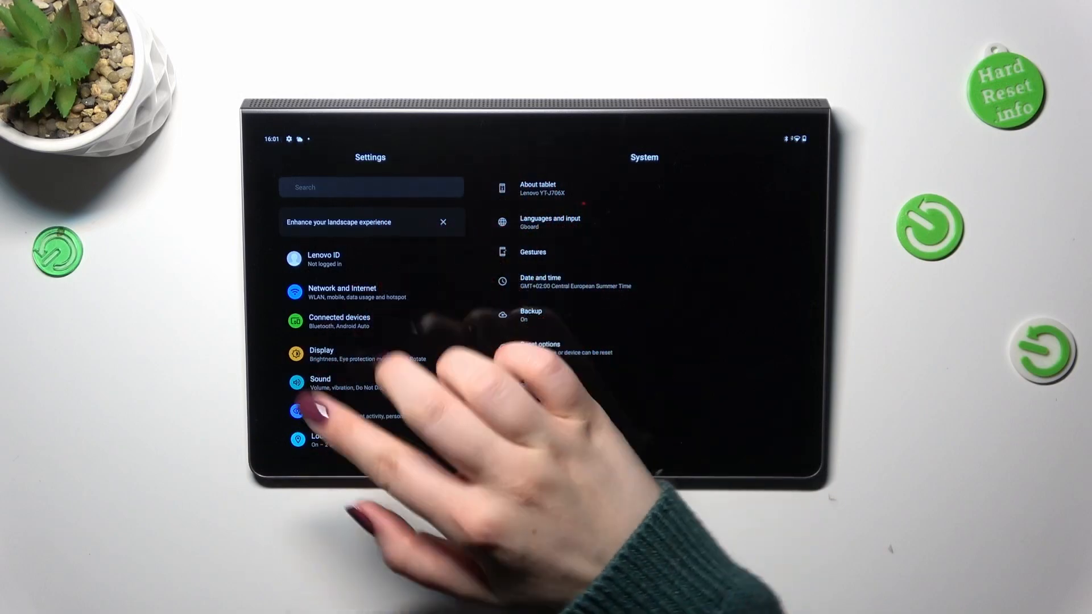
Open System Update to view the downloaded Android 12 update awaiting restart.
scroll(down, 3)
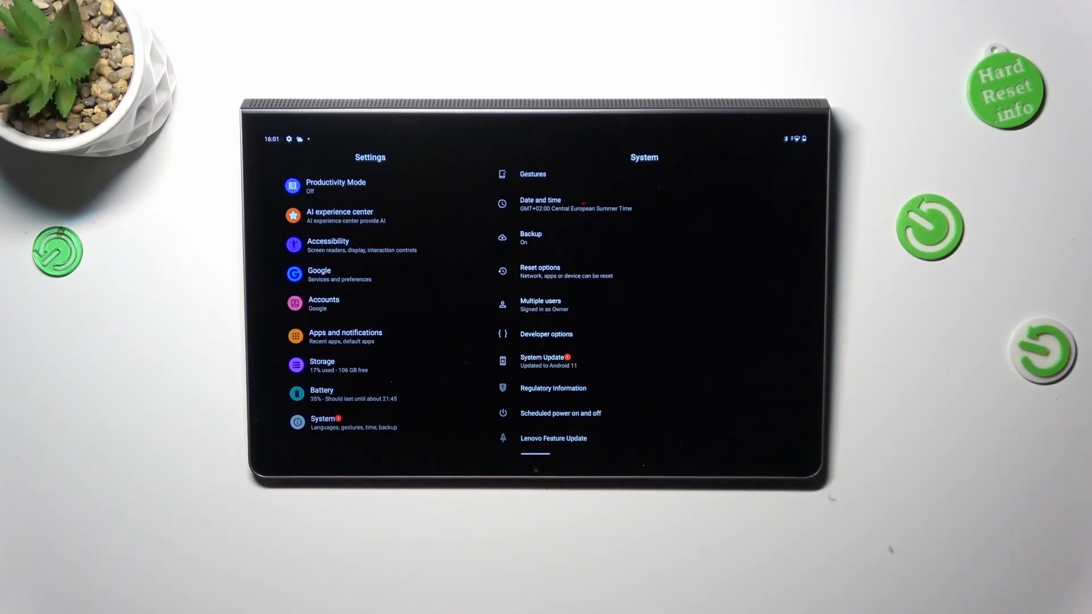
click(545, 357)
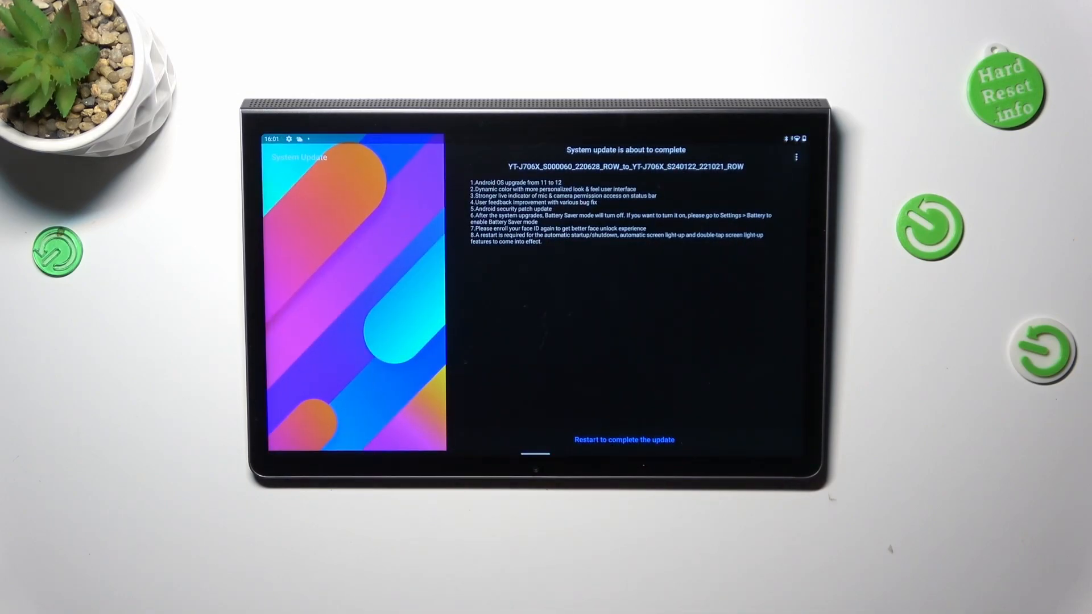